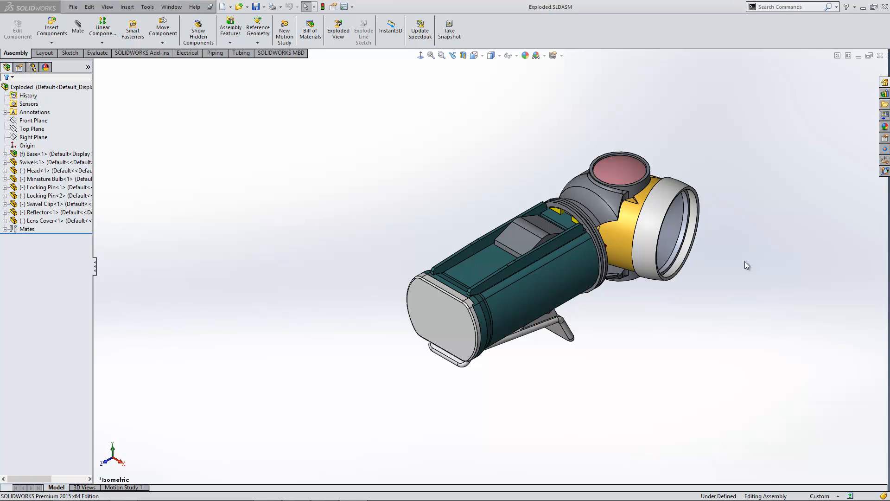
{"action": "mouse_move", "coordinate": [561, 191]}
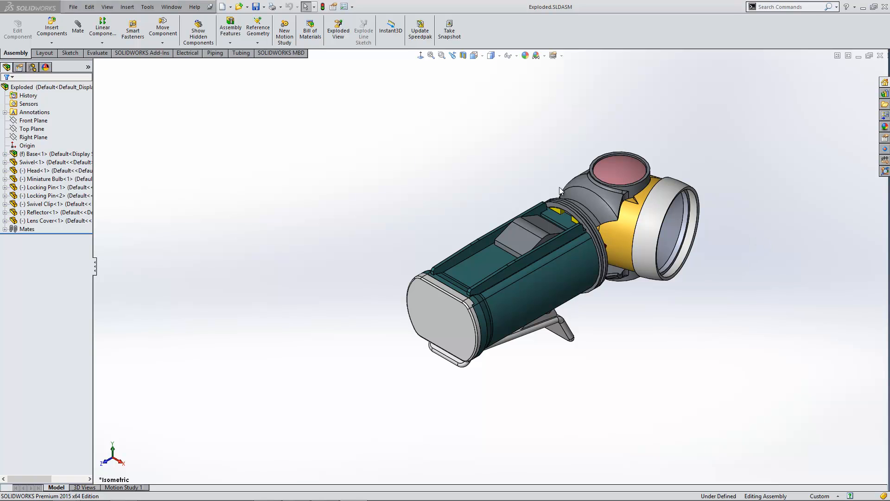
{"action": "mouse_move", "coordinate": [341, 168]}
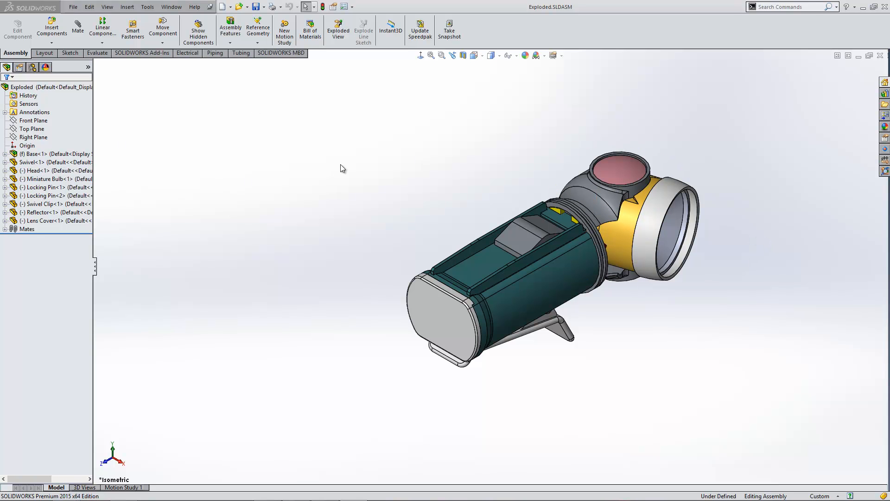
{"action": "mouse_move", "coordinate": [269, 159]}
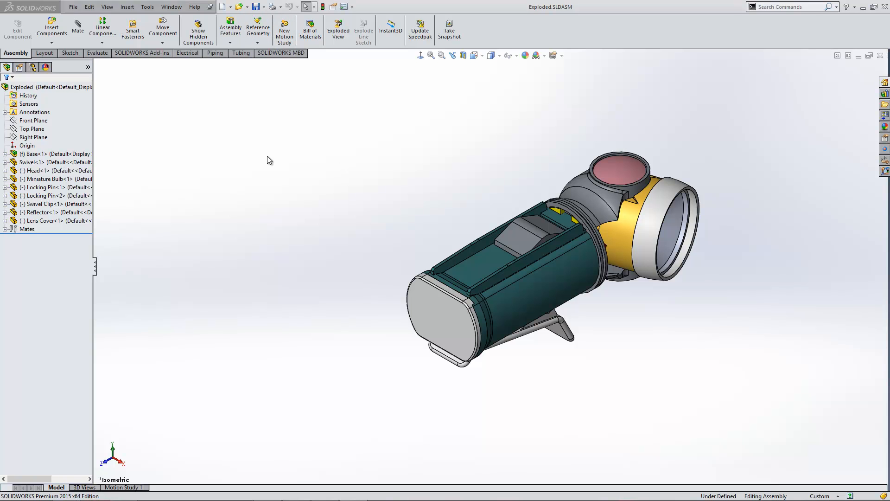
{"action": "mouse_move", "coordinate": [78, 27]}
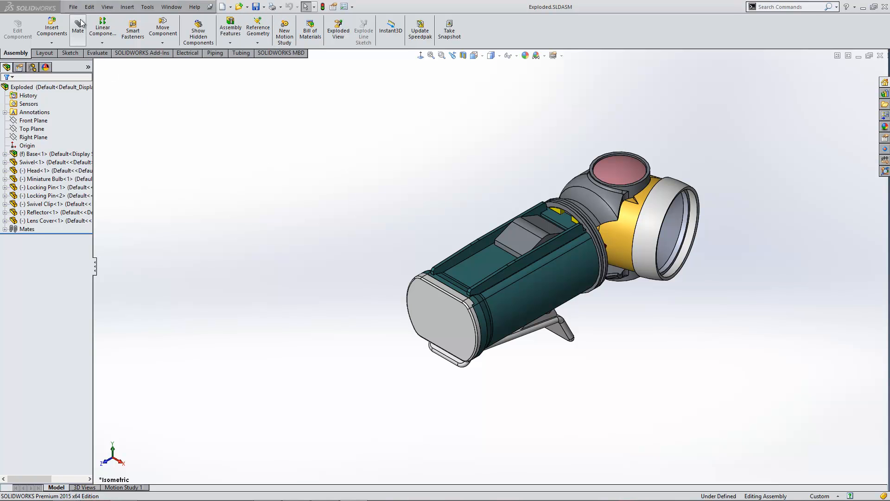
Start Save As for Exploded.SLDASM with all referenced components included
{"action": "left_click", "coordinate": [259, 6]}
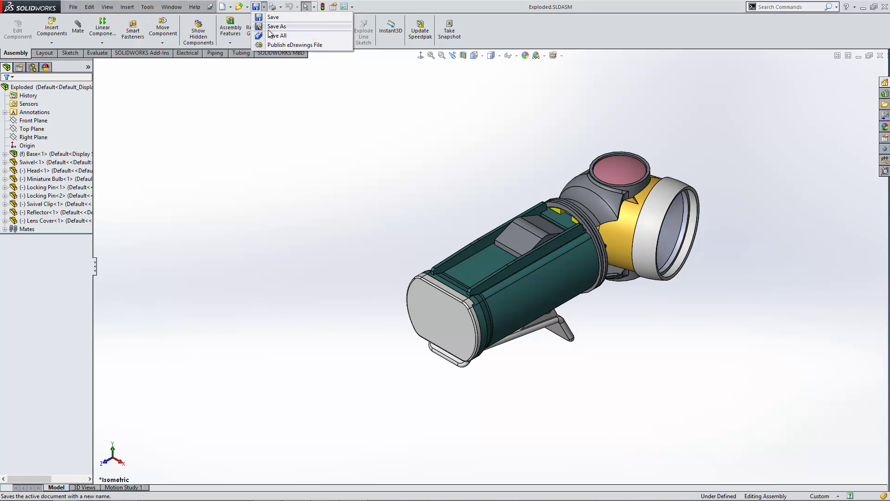
{"action": "left_click", "coordinate": [276, 26]}
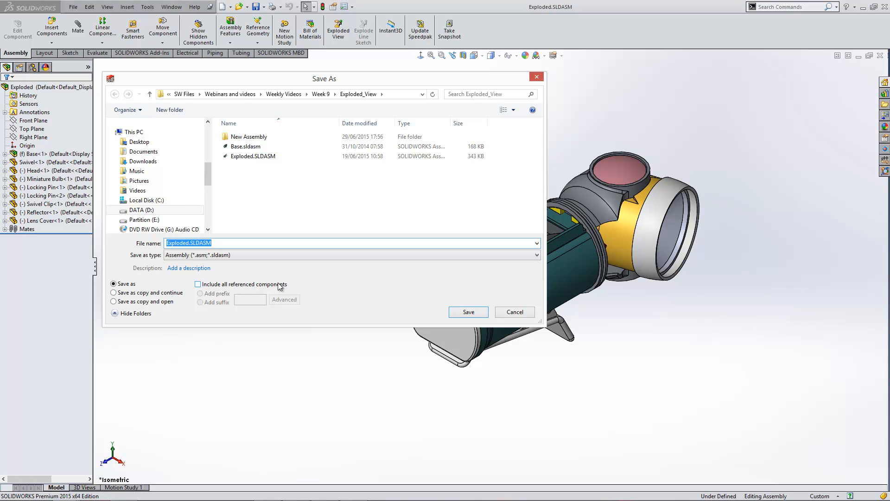
{"action": "left_click", "coordinate": [198, 283]}
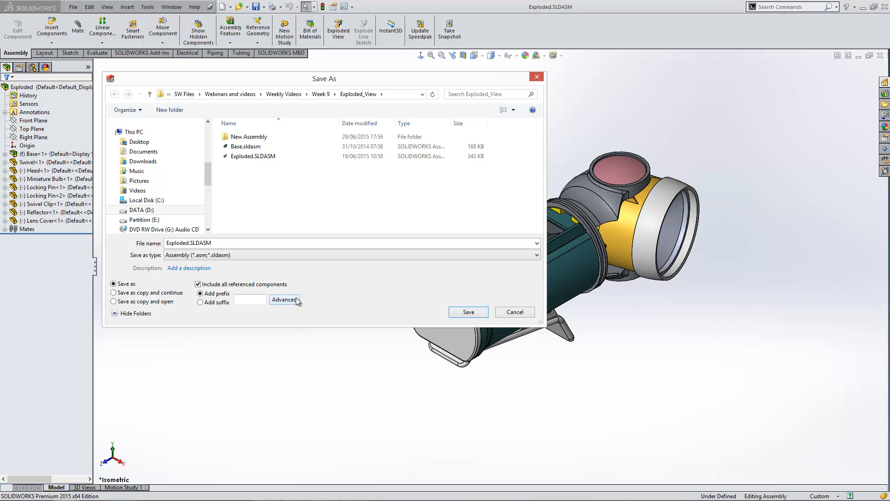
{"action": "mouse_move", "coordinate": [290, 300]}
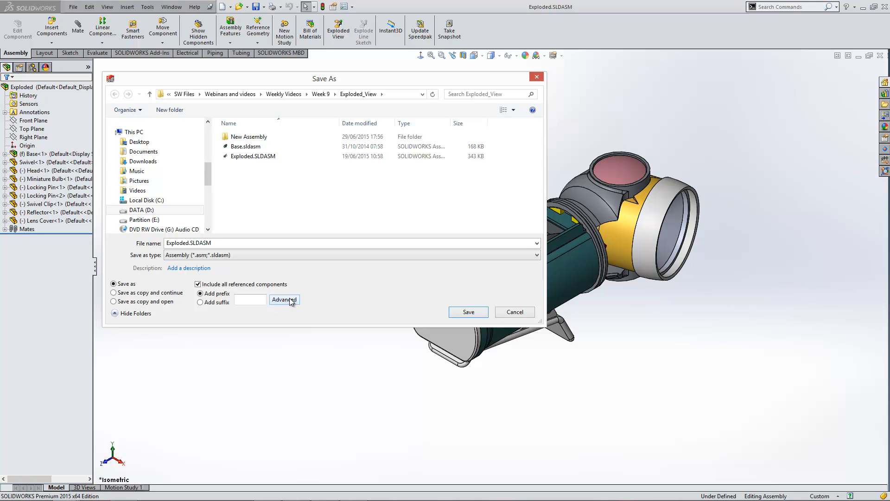
In Advanced, add the suffix 'new' to Exploded.SLDASM and Head.SLDPRT
{"action": "left_click", "coordinate": [283, 300]}
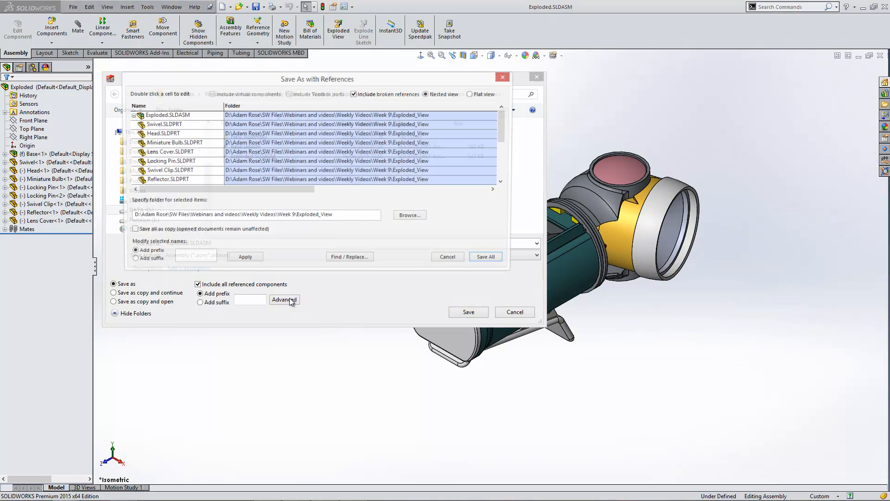
{"action": "left_click", "coordinate": [284, 299]}
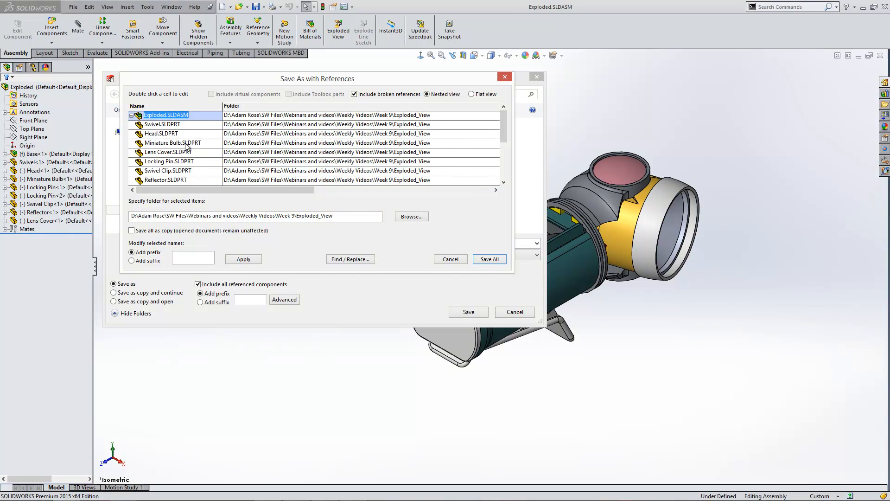
{"action": "mouse_move", "coordinate": [183, 137]}
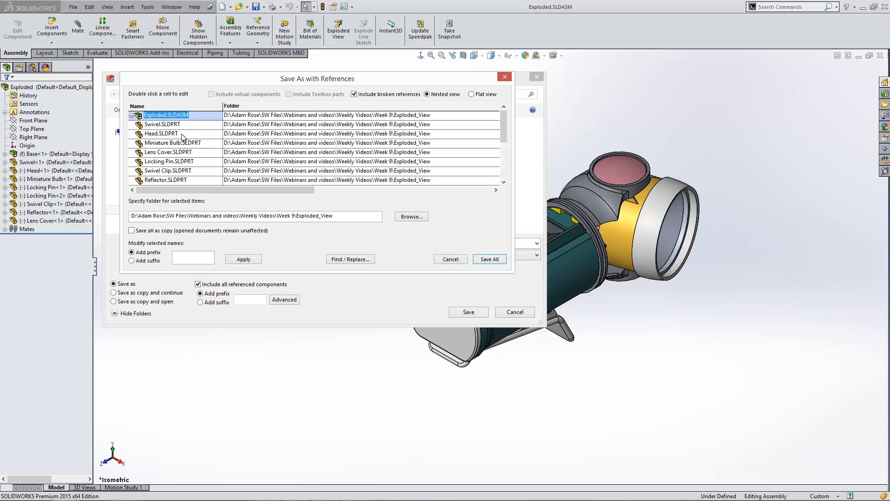
{"action": "left_click", "coordinate": [161, 133]}
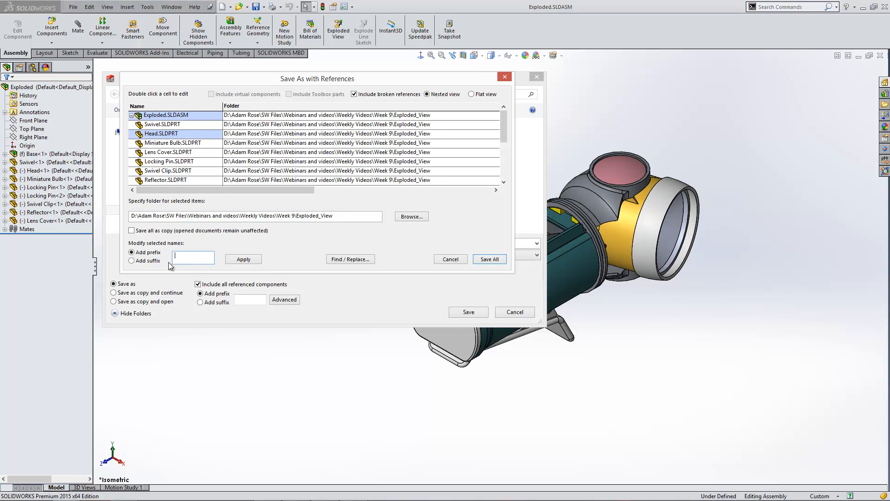
{"action": "left_click", "coordinate": [132, 260]}
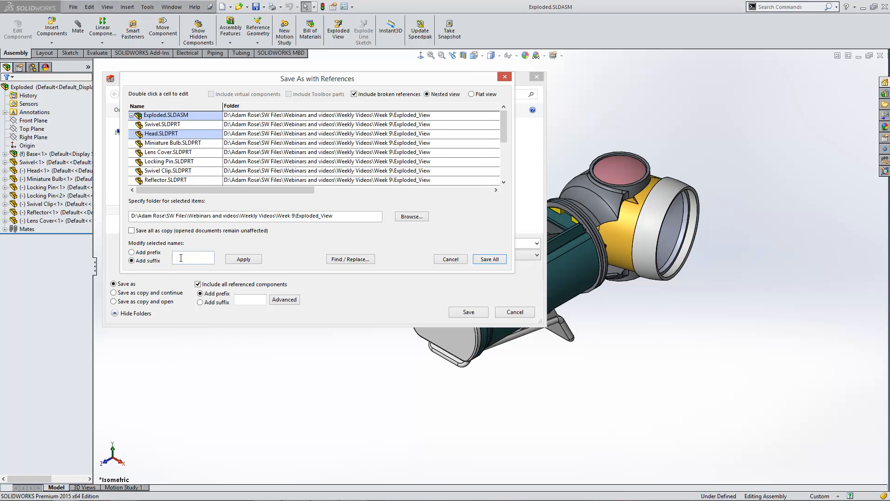
{"action": "type", "text": "new"}
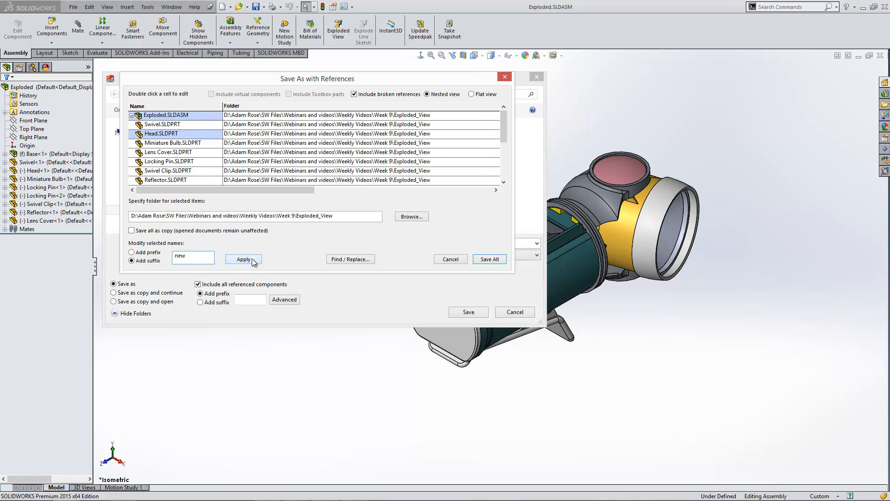
{"action": "left_click", "coordinate": [243, 259]}
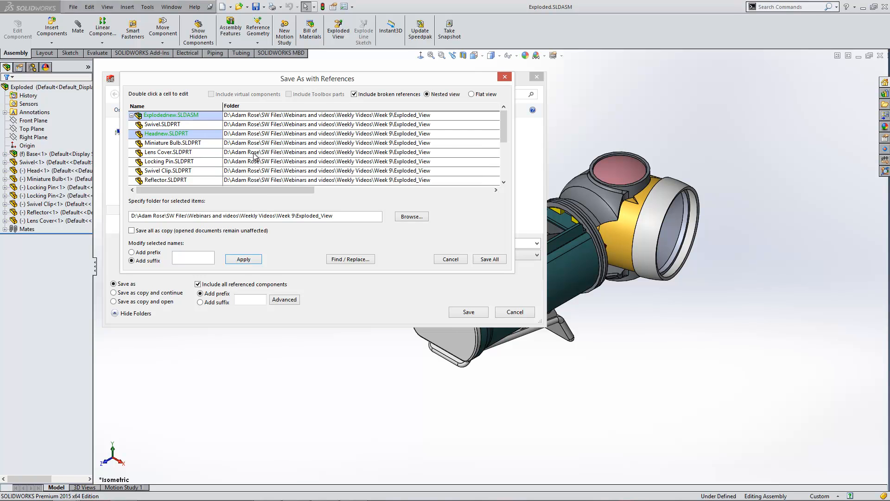
{"action": "mouse_move", "coordinate": [344, 109]}
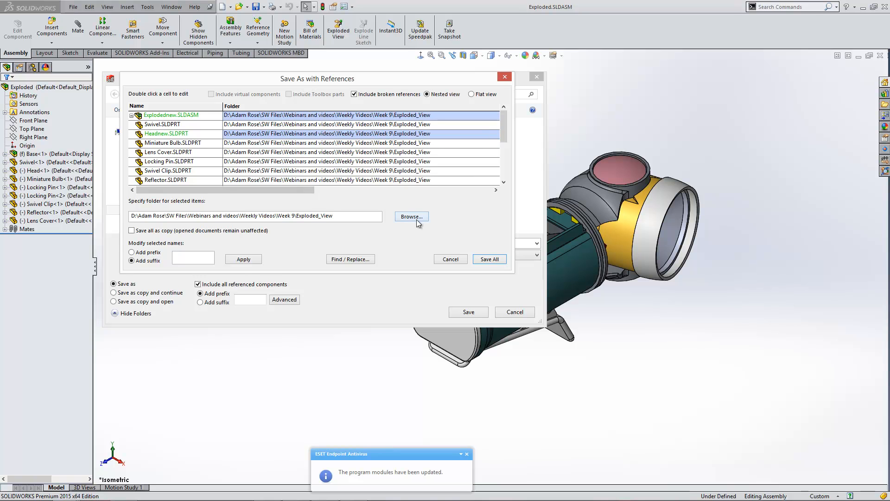
Choose the New Assembly folder under Week 9 > Exploded_View as the save destination
{"action": "left_click", "coordinate": [410, 217]}
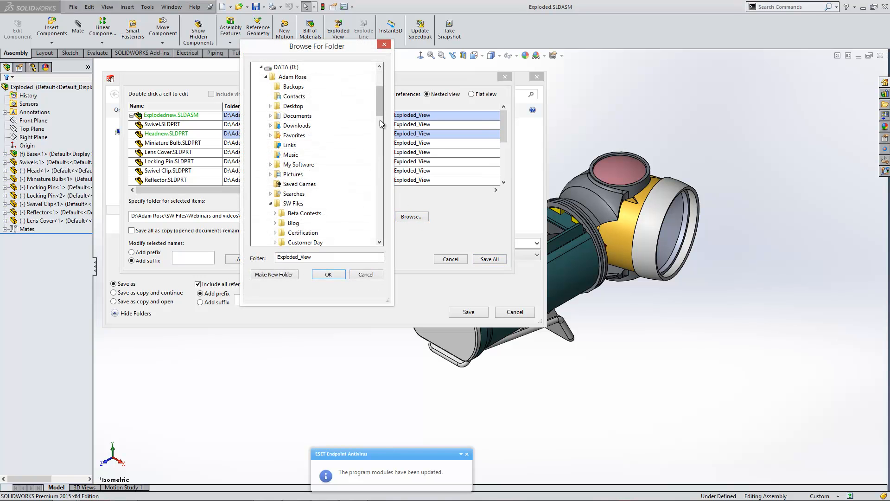
{"action": "scroll", "scroll_direction": "down", "scroll_amount": 3}
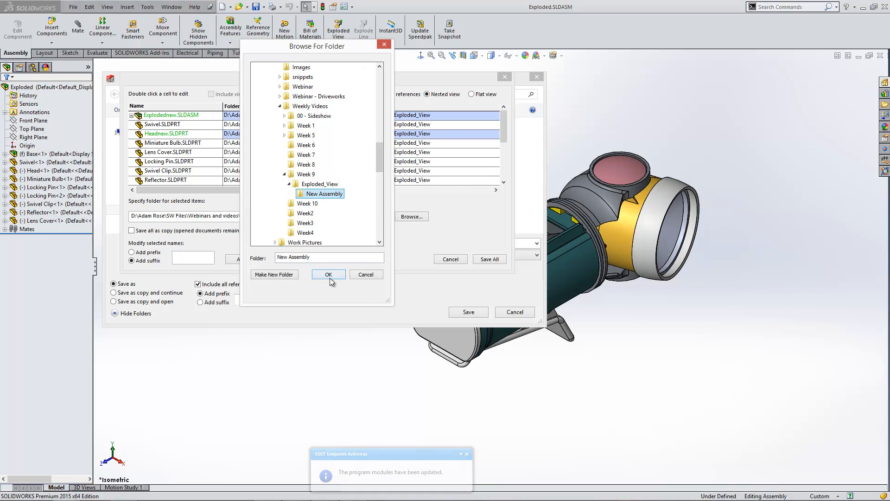
{"action": "left_click", "coordinate": [328, 274]}
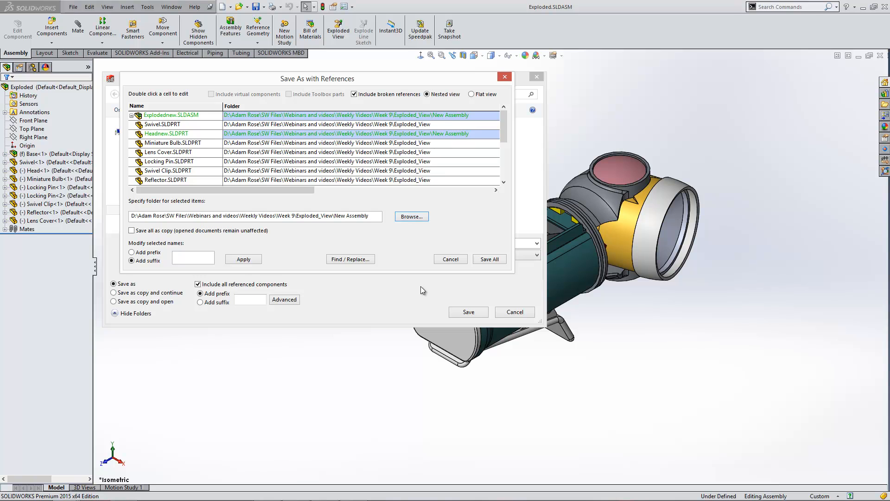
{"action": "mouse_move", "coordinate": [474, 141]}
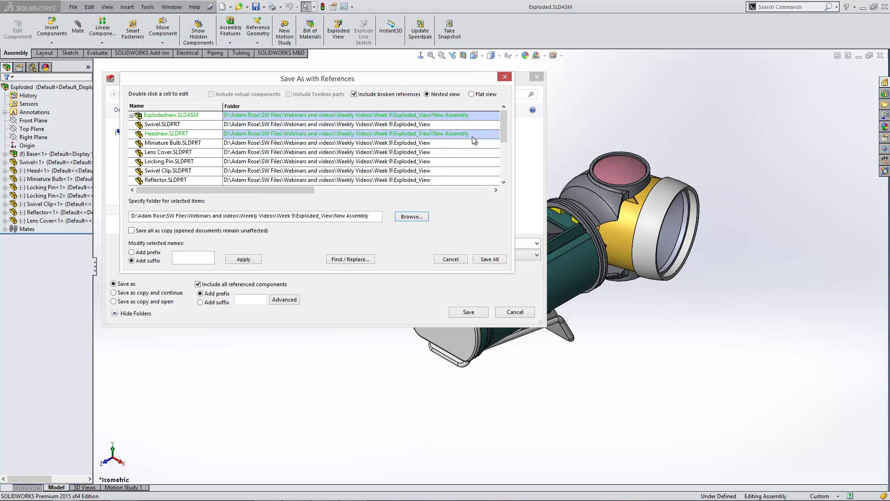
{"action": "mouse_move", "coordinate": [484, 131]}
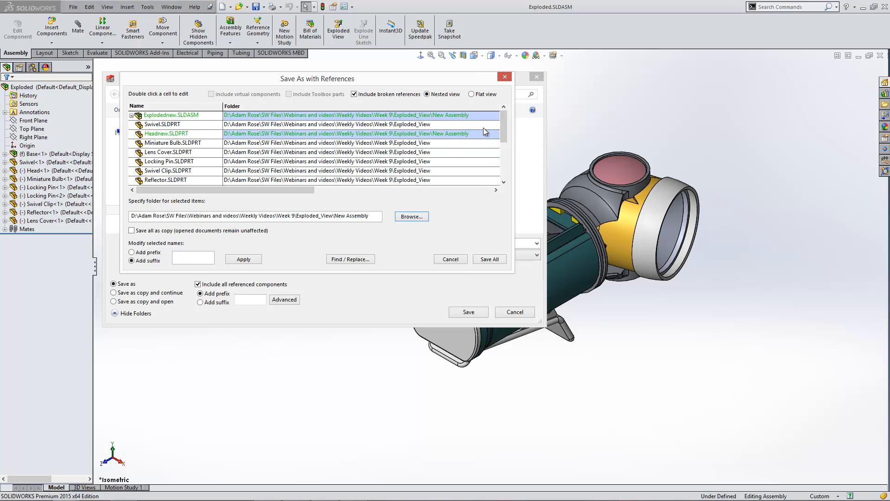
{"action": "mouse_move", "coordinate": [454, 298]}
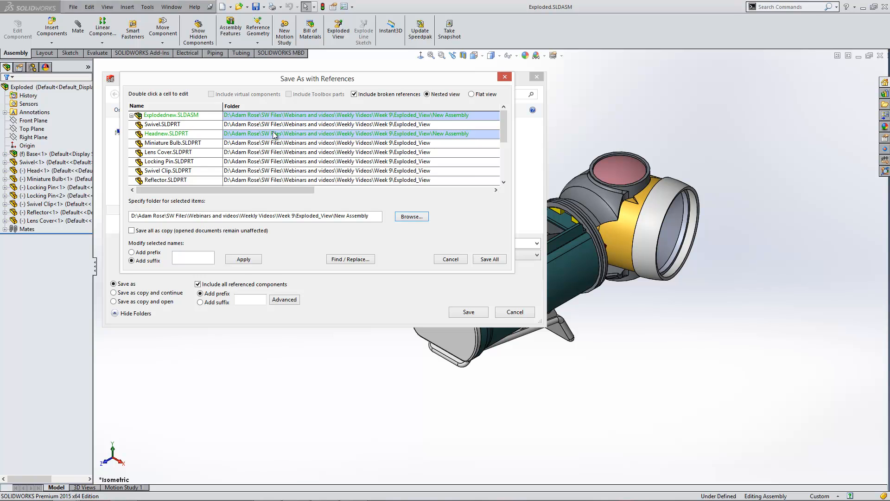
{"action": "mouse_move", "coordinate": [279, 119]}
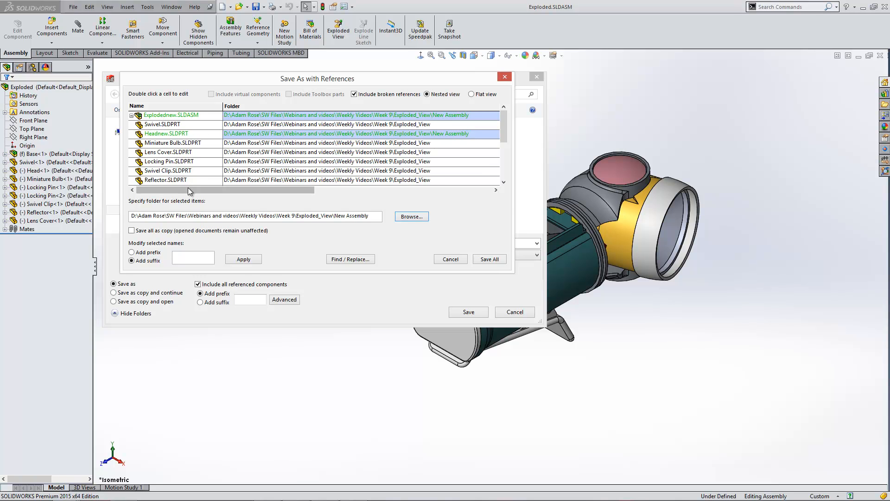
Save all, writing Explodednew.SLDASM and Headnew.SLDPRT to New Assembly
{"action": "left_click", "coordinate": [488, 259]}
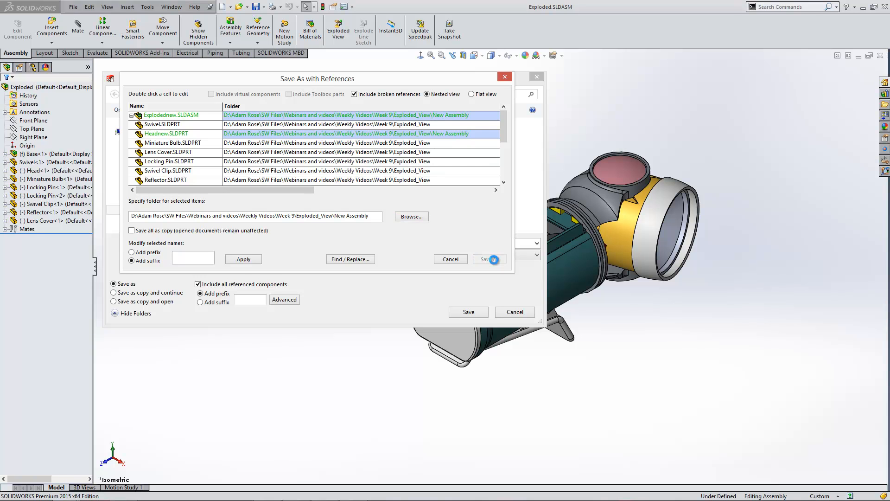
{"action": "left_click", "coordinate": [485, 259]}
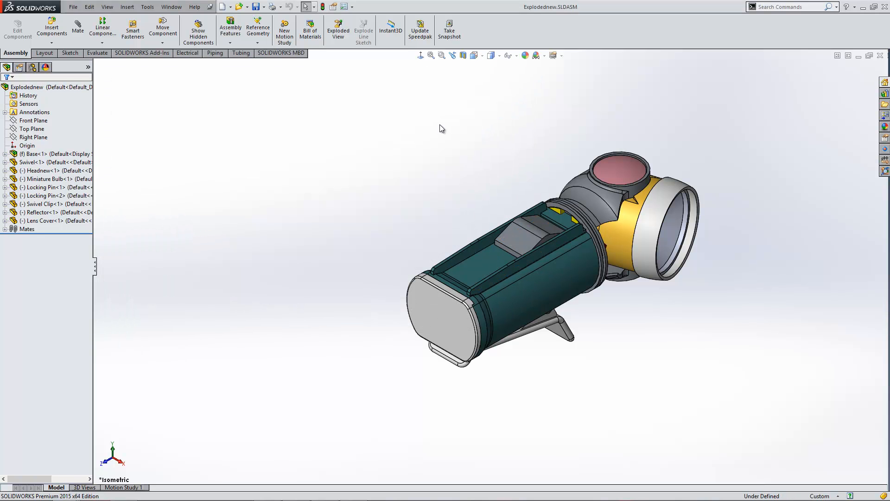
{"action": "mouse_move", "coordinate": [585, 8]}
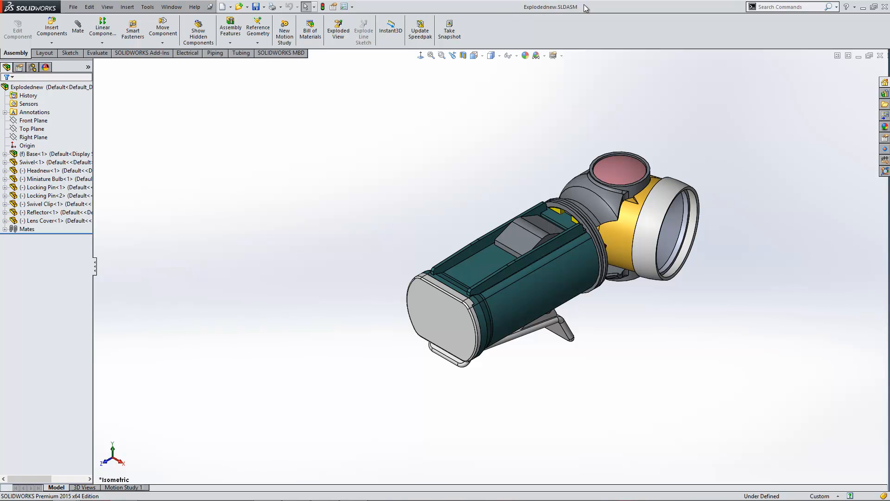
{"action": "mouse_move", "coordinate": [433, 148]}
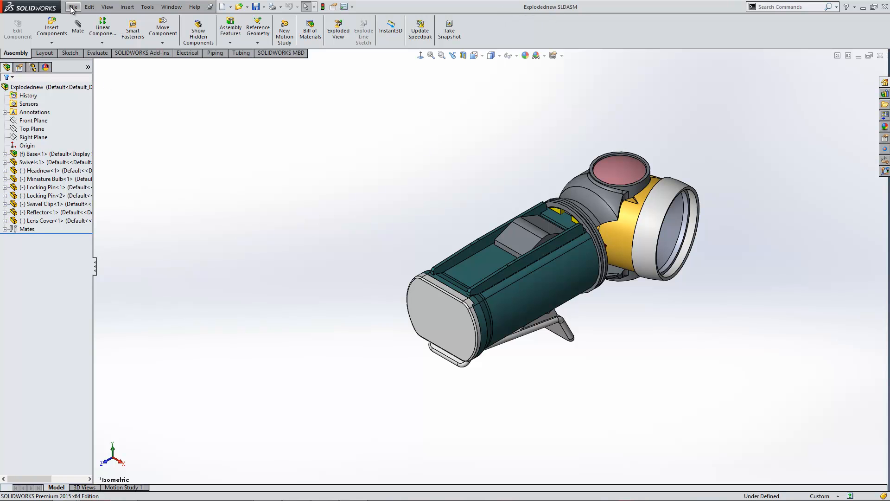
{"action": "left_click", "coordinate": [73, 6]}
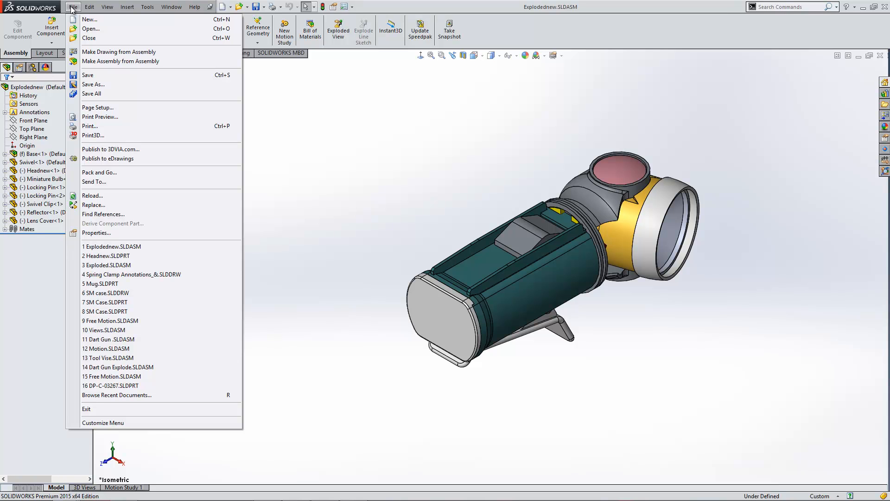
{"action": "mouse_move", "coordinate": [103, 214]}
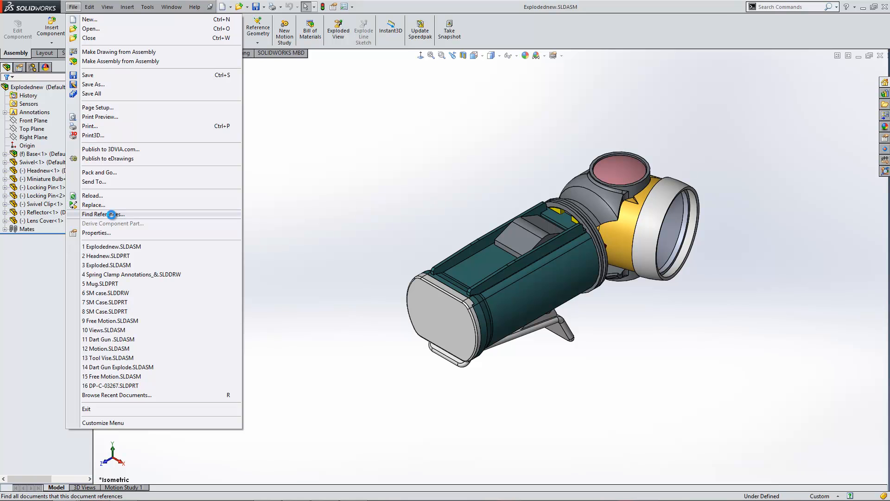
{"action": "left_click", "coordinate": [103, 215]}
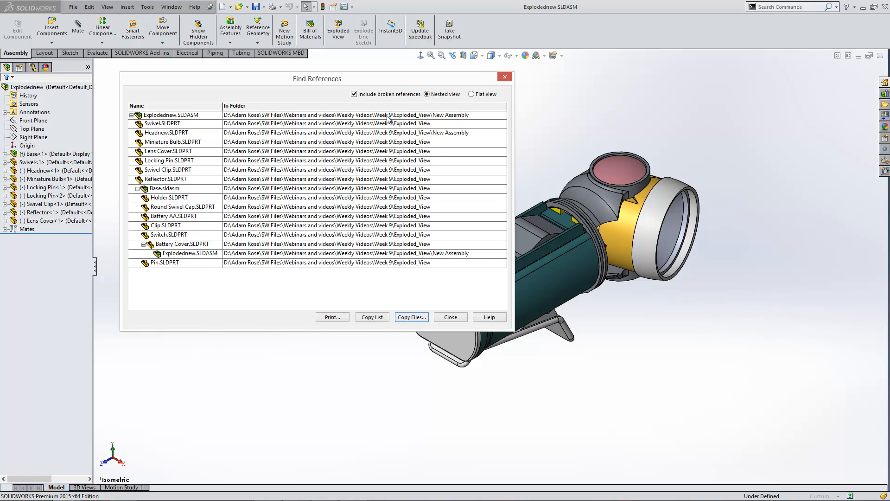
{"action": "mouse_move", "coordinate": [429, 120]}
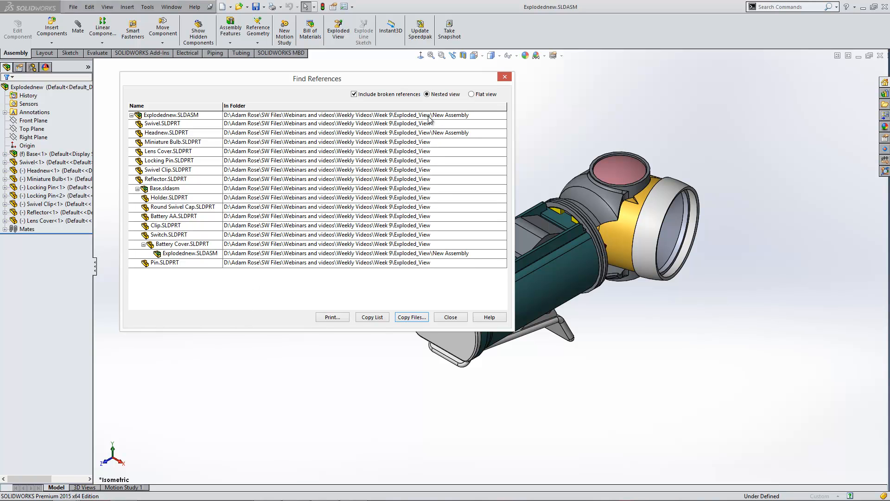
{"action": "mouse_move", "coordinate": [295, 139]}
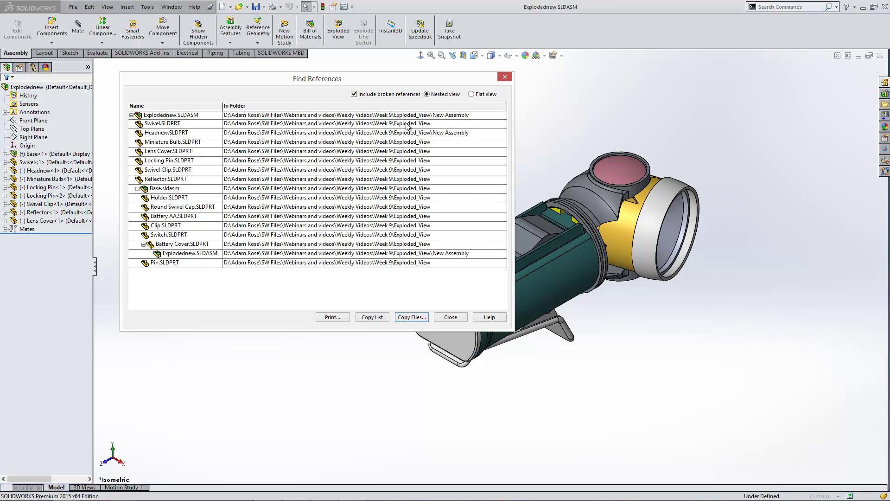
{"action": "mouse_move", "coordinate": [381, 255]}
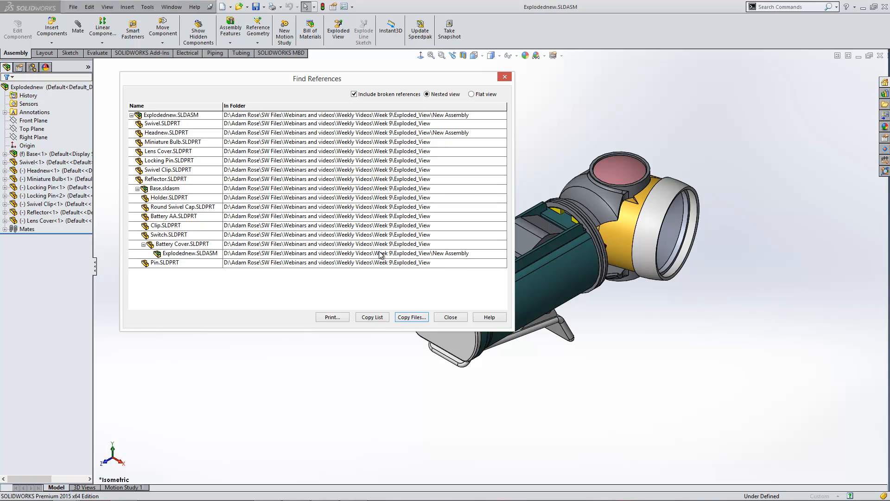
{"action": "mouse_move", "coordinate": [402, 251]}
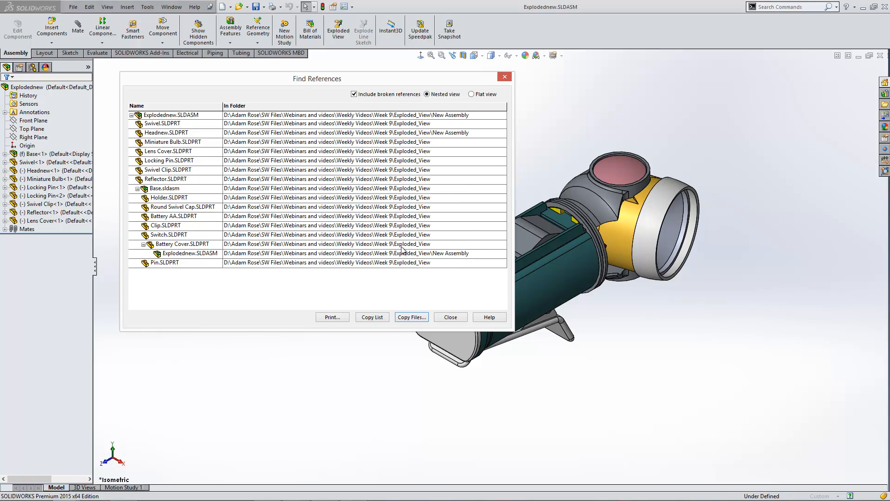
{"action": "left_click", "coordinate": [450, 317]}
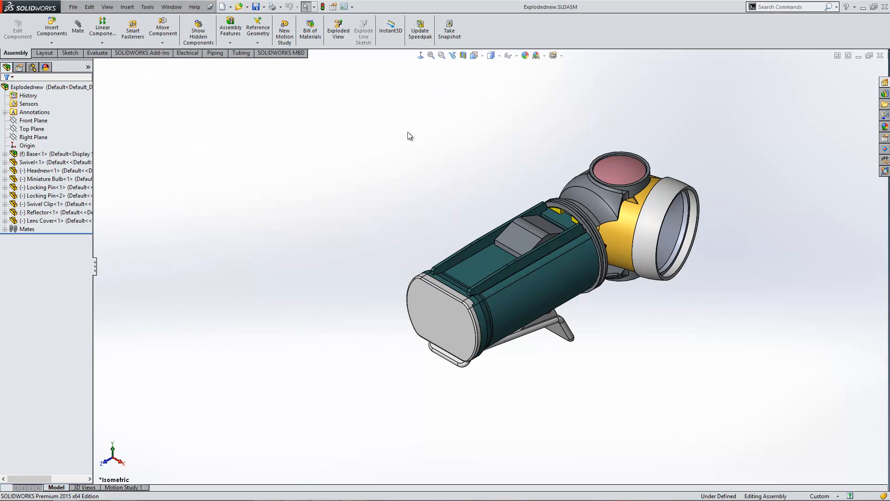
{"action": "mouse_move", "coordinate": [419, 130]}
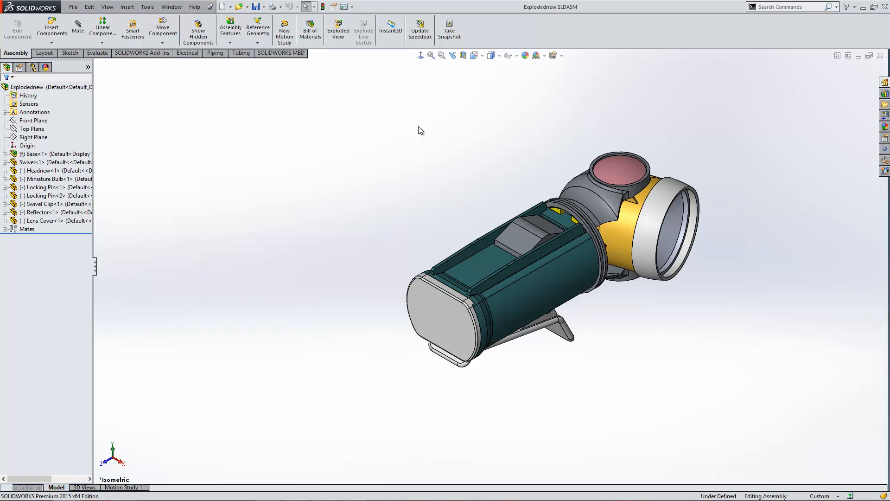